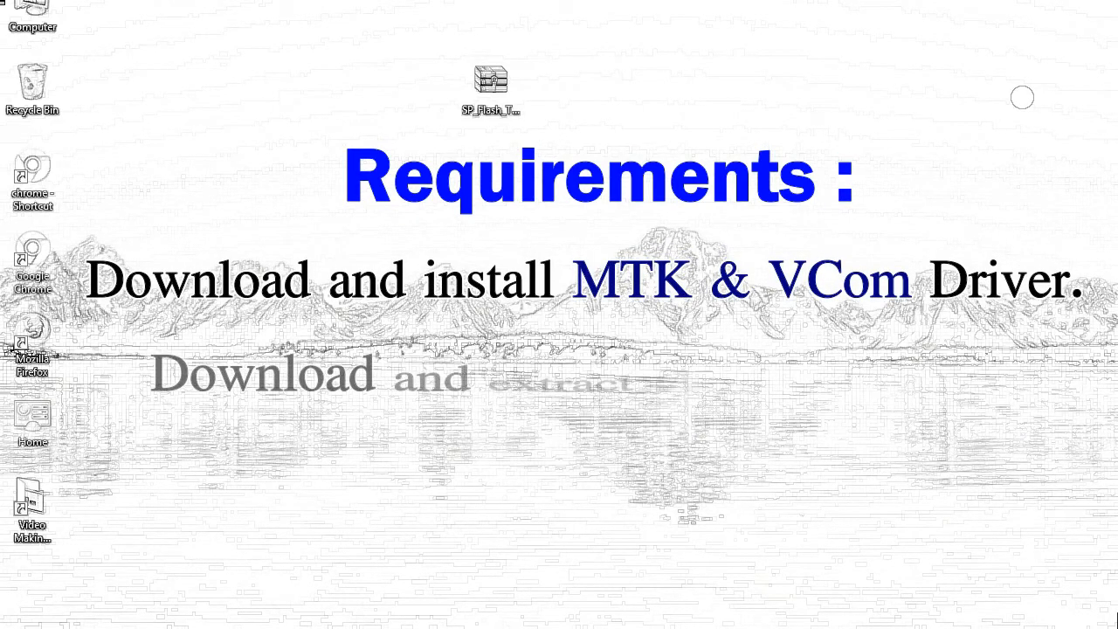
Step: Extract the SP_Flash_Tool archive onto the desktop via Extract Here
right_click(489, 84)
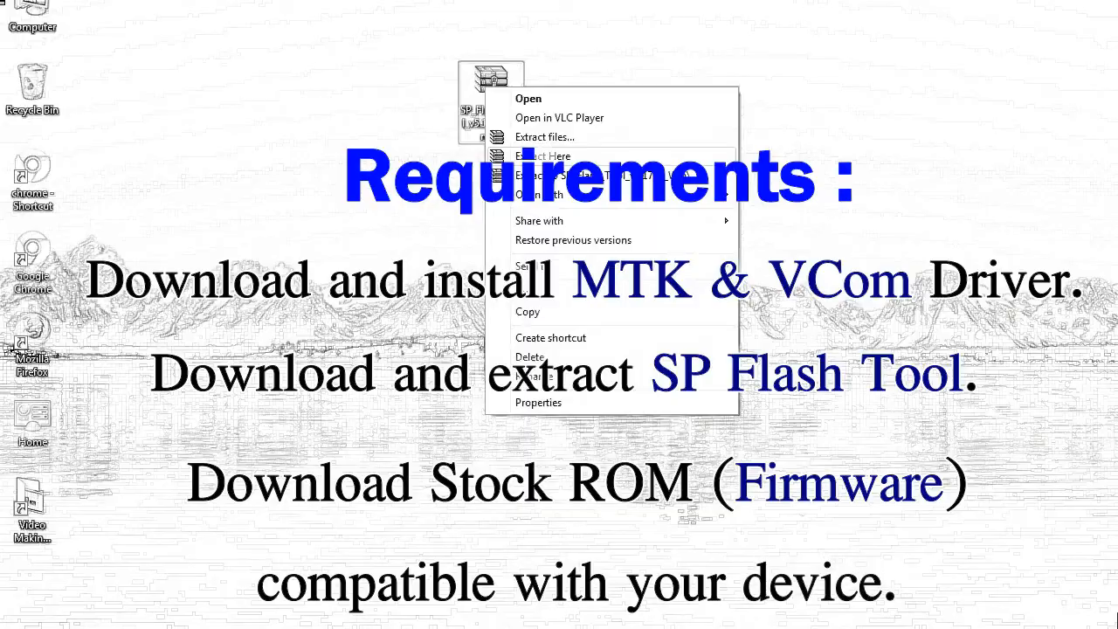
click(542, 156)
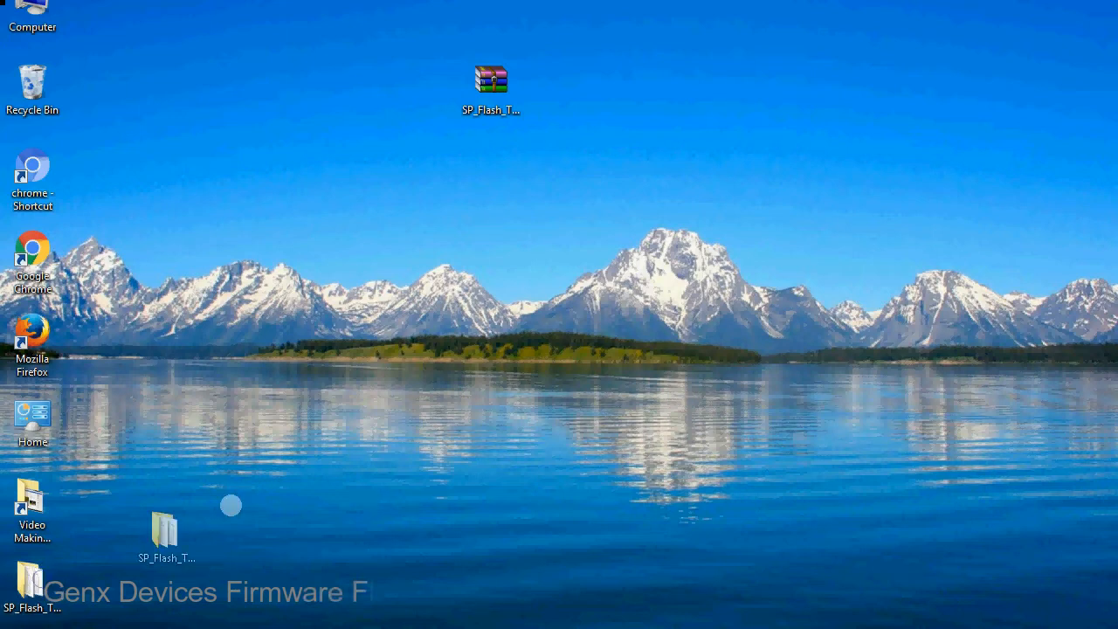
Step: Place the extracted SP_Flash_Tool_v5.1728_Win folder beside the archive and open it in Explorer
drag(166, 533, 566, 91)
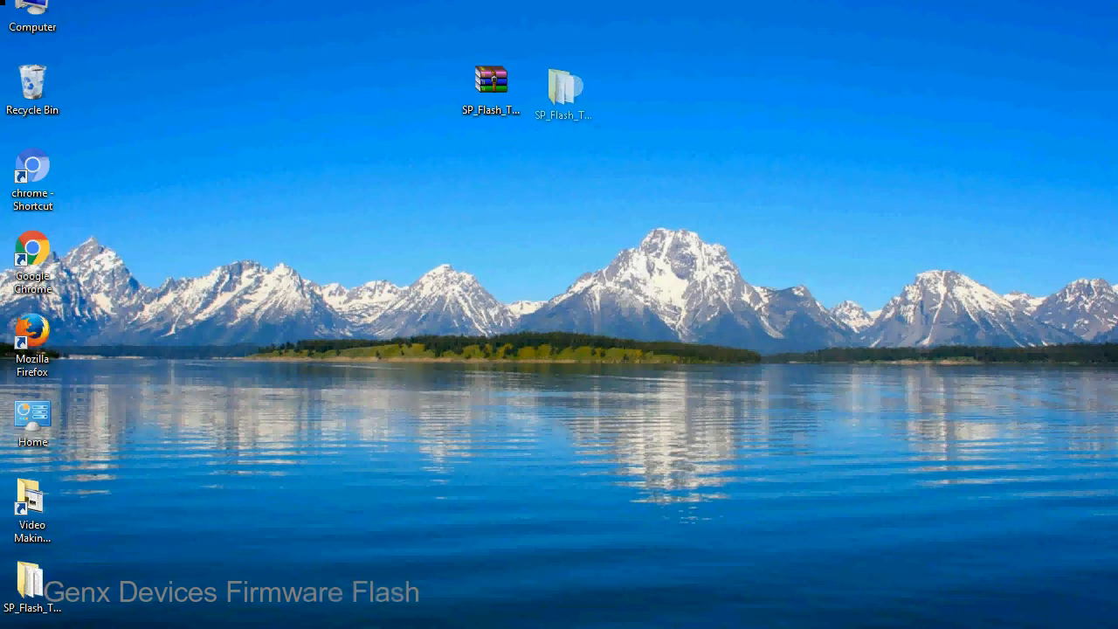
click(563, 84)
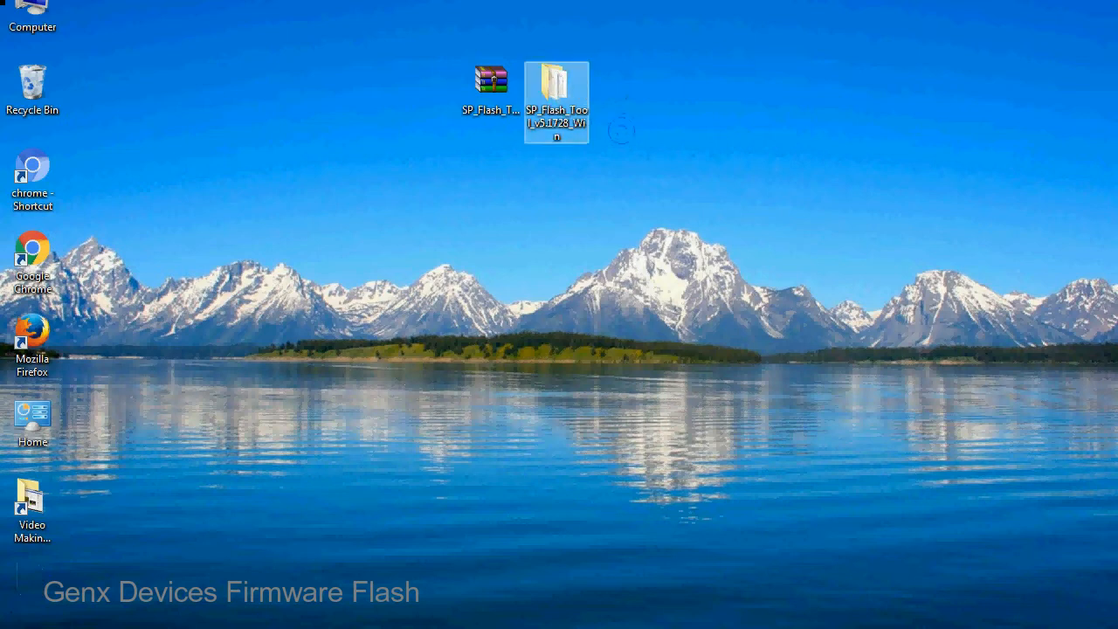
double_click(556, 91)
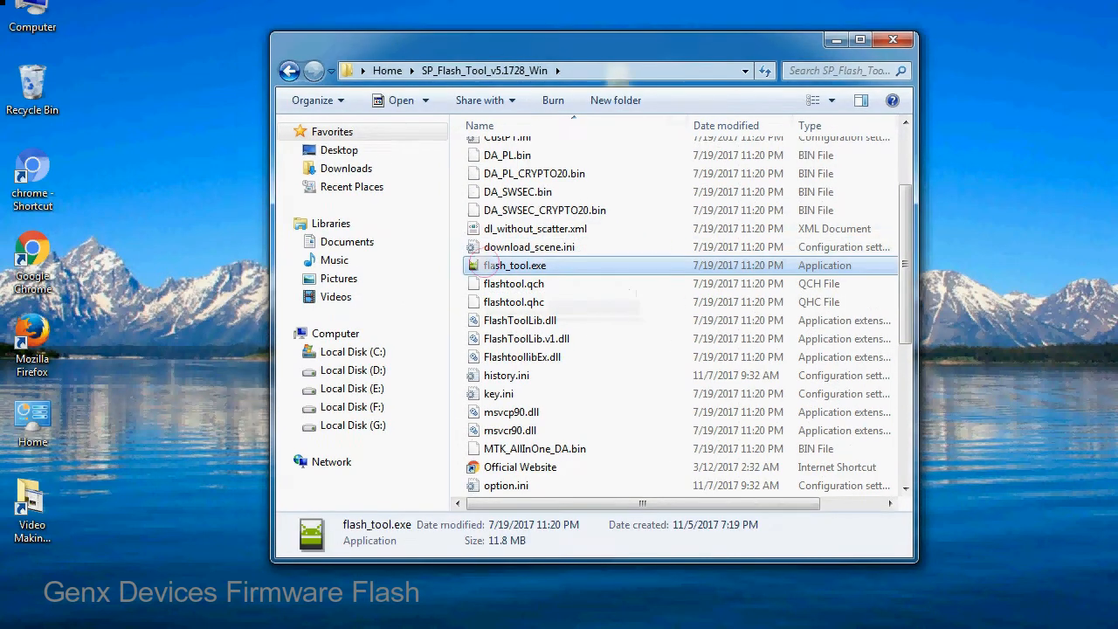
Step: Run flash_tool.exe so SP Flash Tool starts on its Download tab
right_click(513, 266)
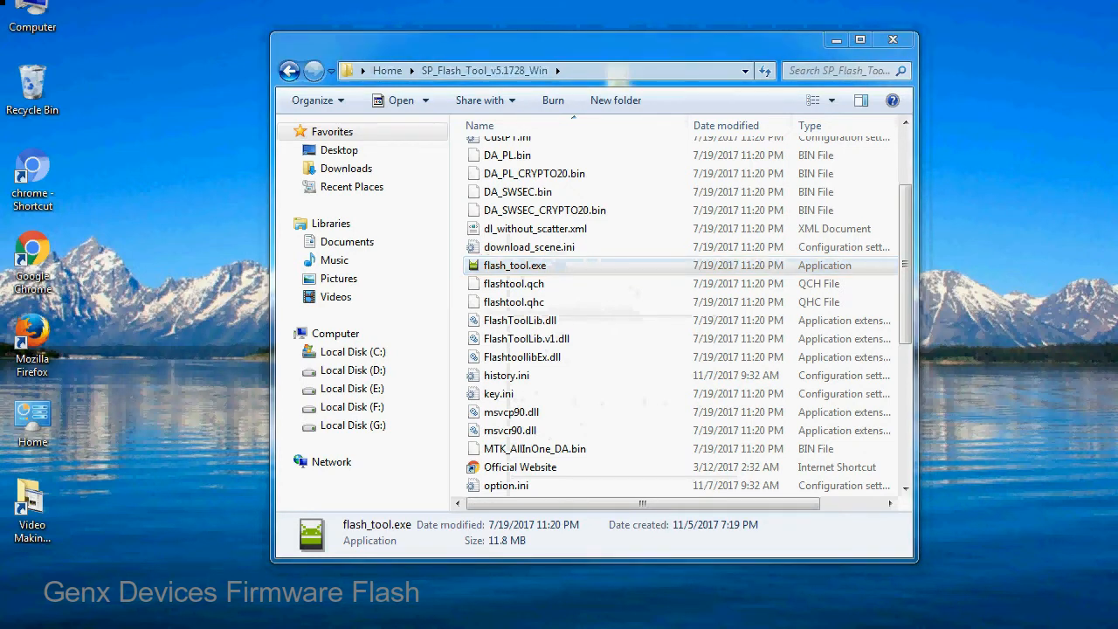
double_click(514, 266)
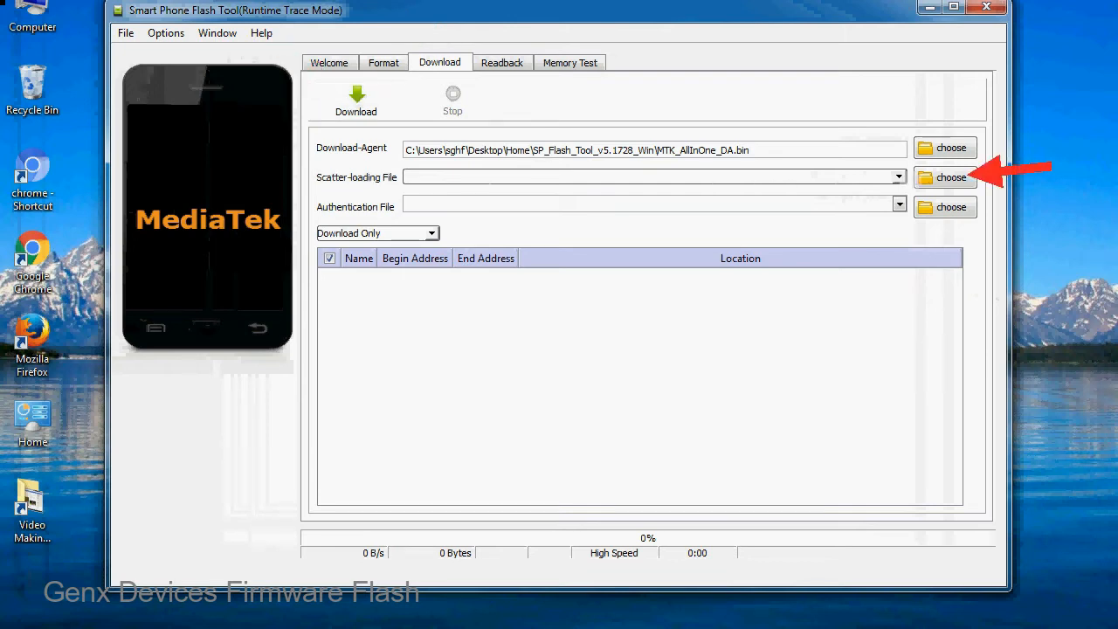
Step: Bring up the Scatter-loading File picker, showing the Firmware folder
click(950, 178)
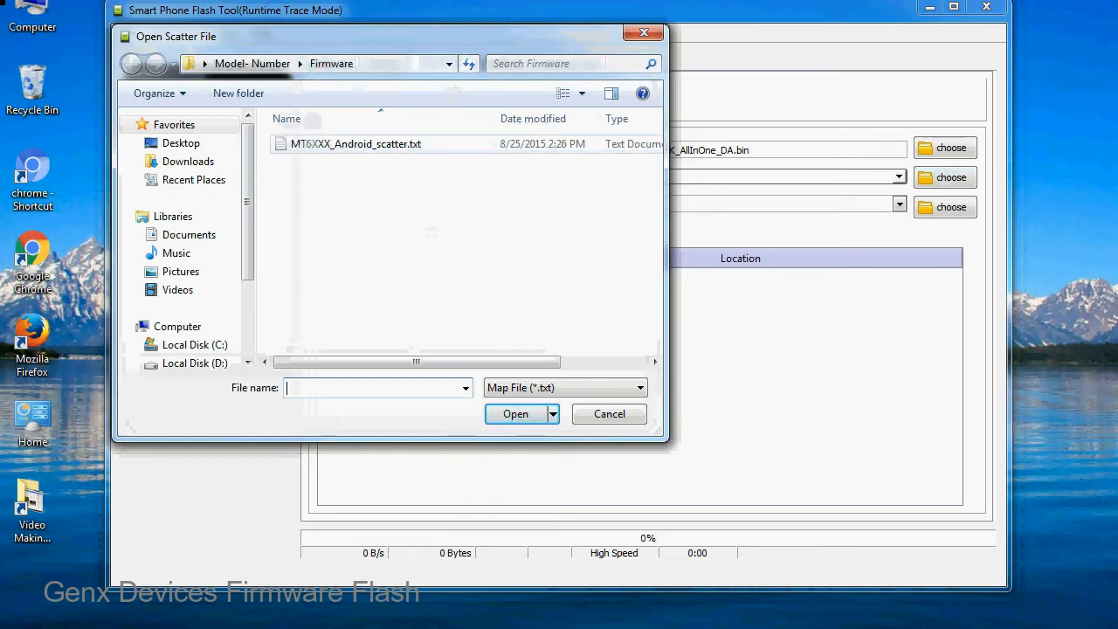
Step: Load MT6XXX_Android_scatter.txt, filling the list with PRELOADER, BOOTIMG, RECOVERY partitions
click(356, 144)
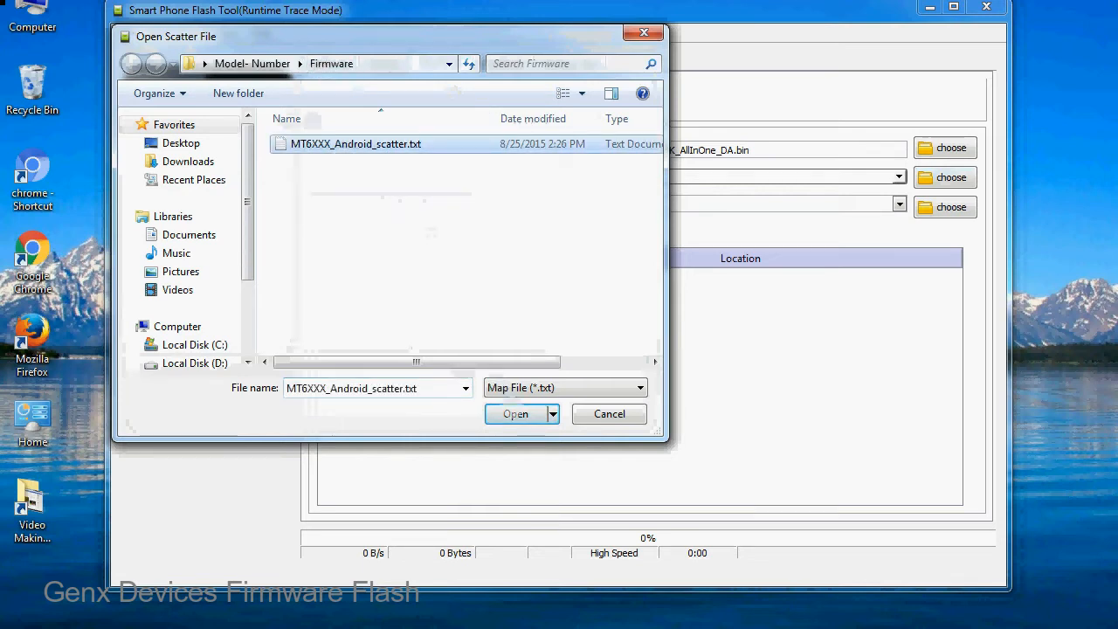
click(515, 412)
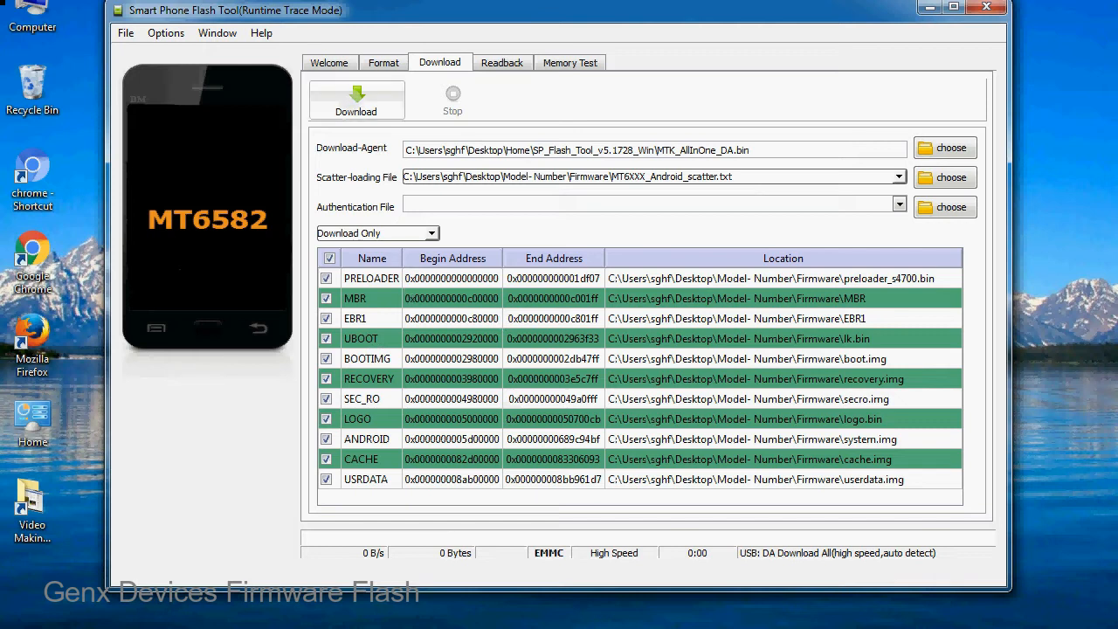
Step: Start the Download to flash the firmware onto the connected MediaTek phone
click(357, 98)
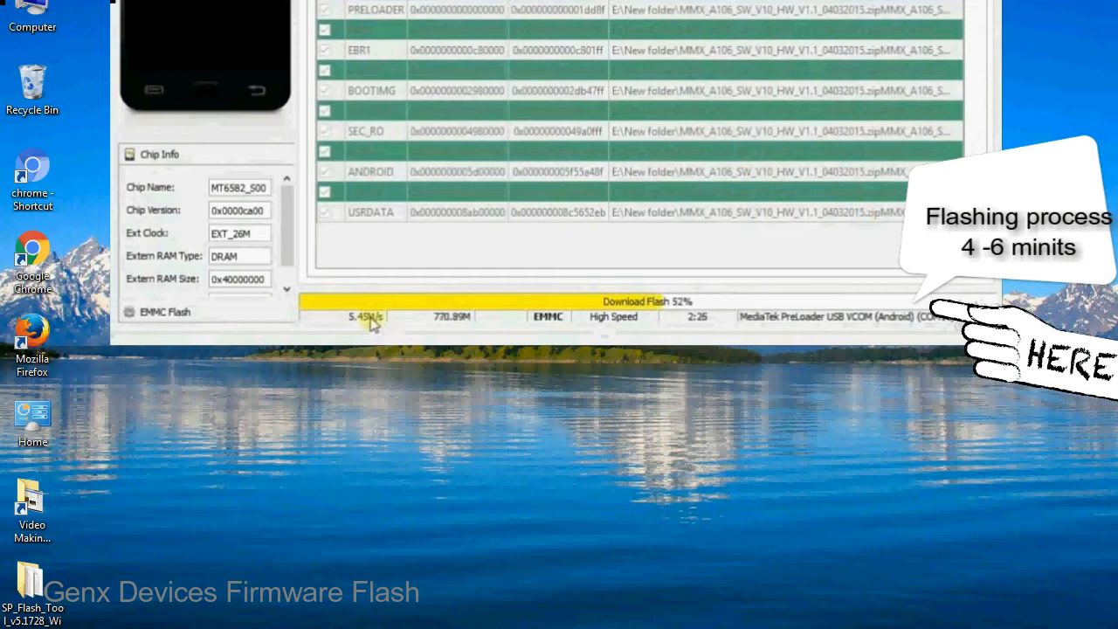
mouse_move(650, 326)
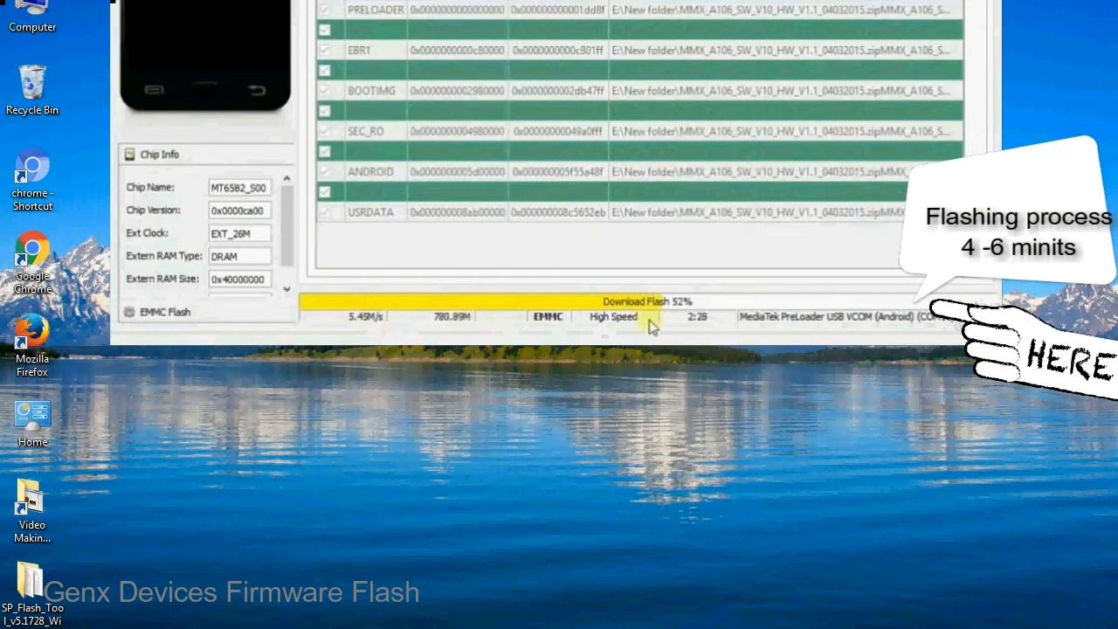